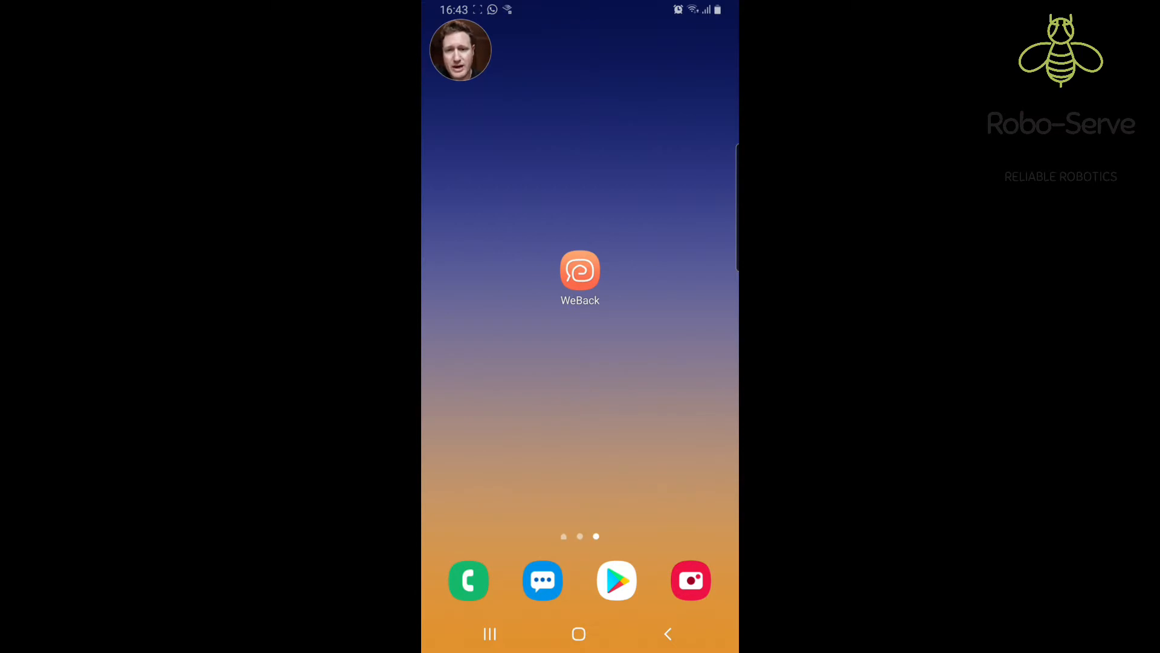
Launch WeBack and sign in to reach the device list with the hibernating Robot
left_click(580, 278)
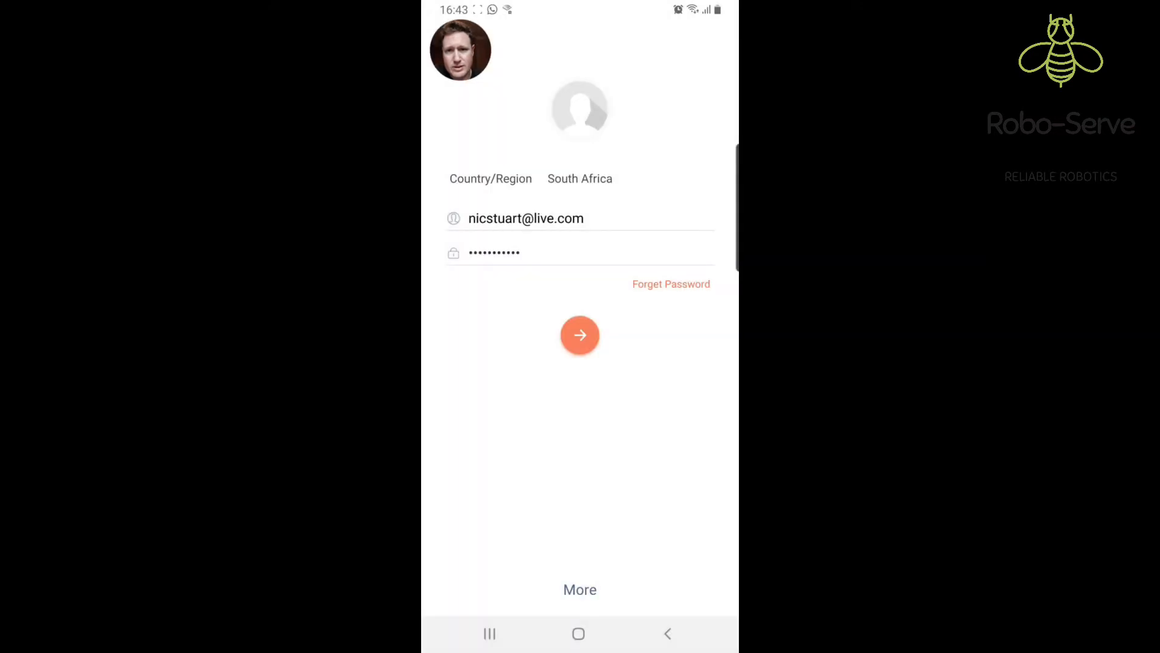
left_click(580, 335)
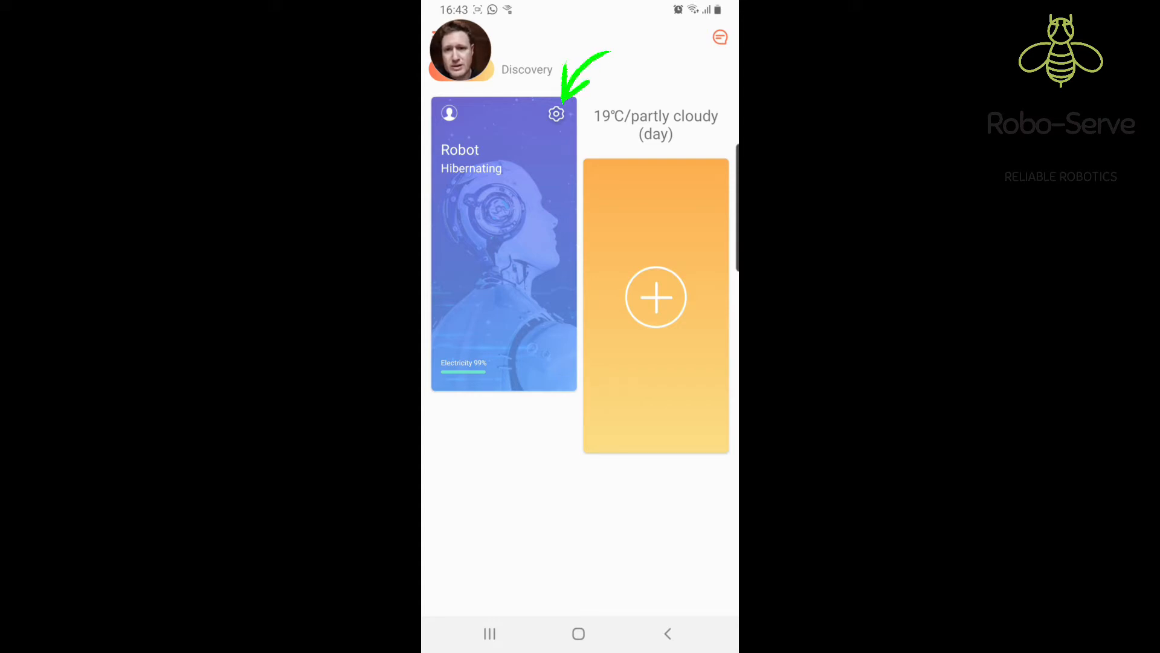
Delete the Robot device from its settings and confirm, leaving the device list empty
left_click(556, 114)
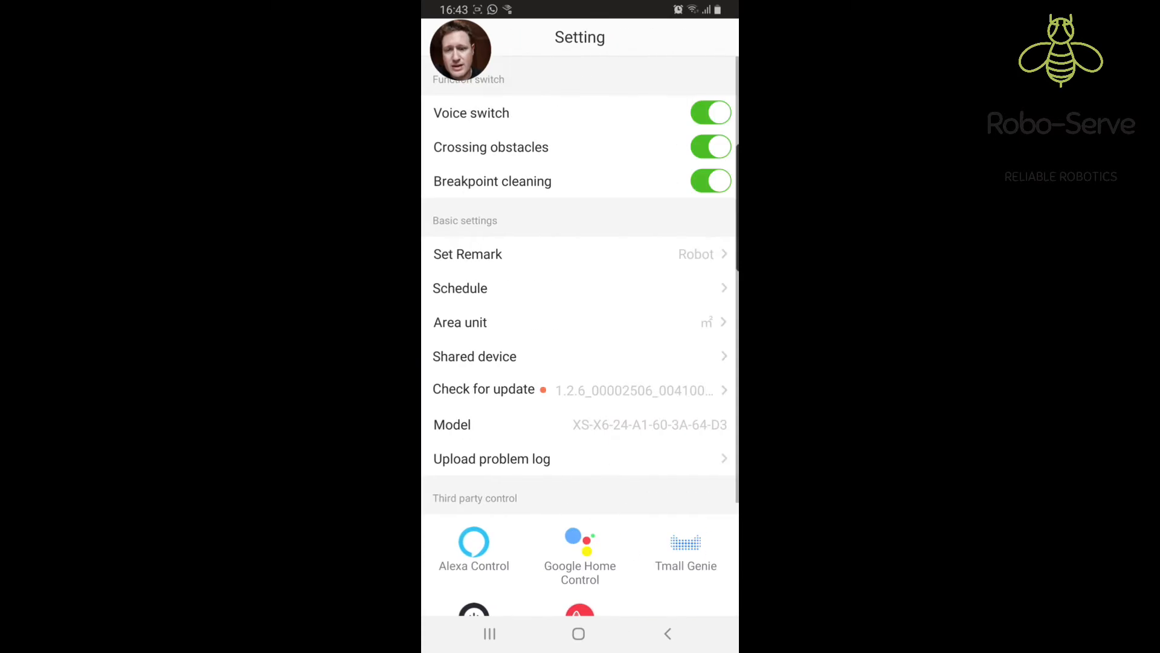
scroll("down", 3)
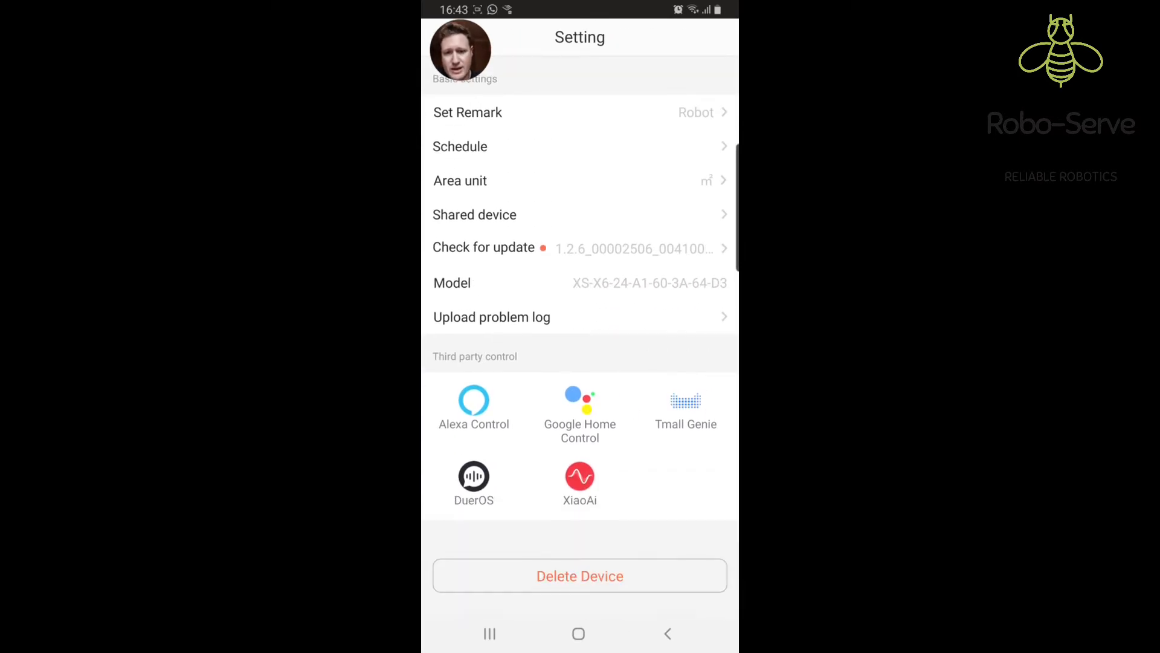
left_click(579, 576)
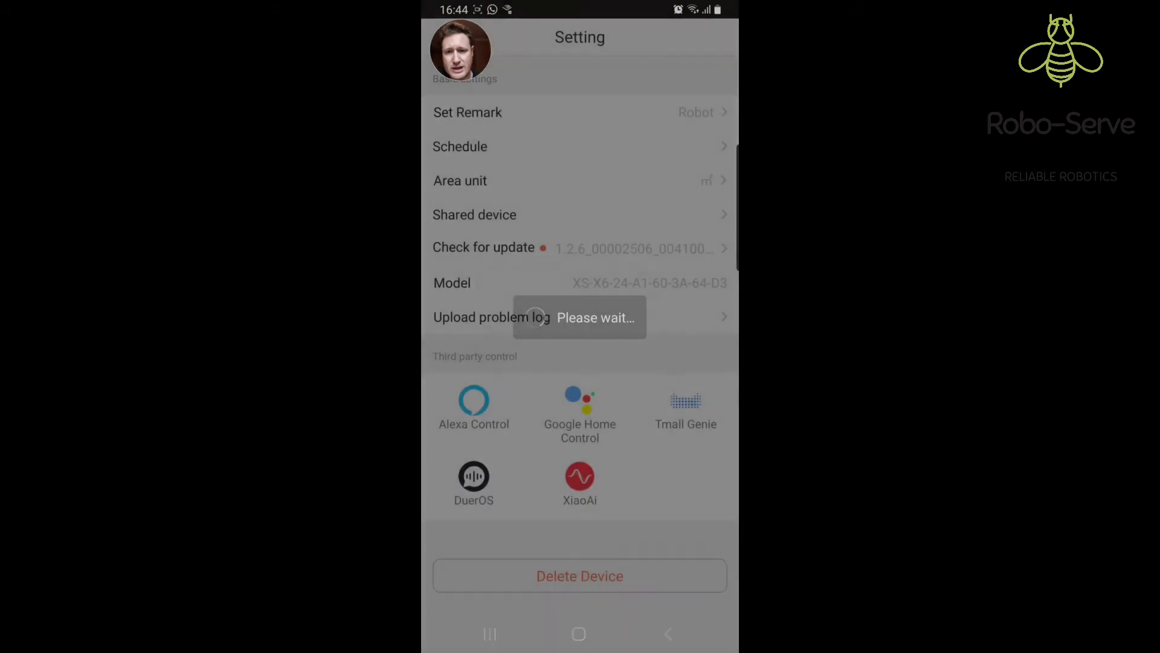
left_click(667, 634)
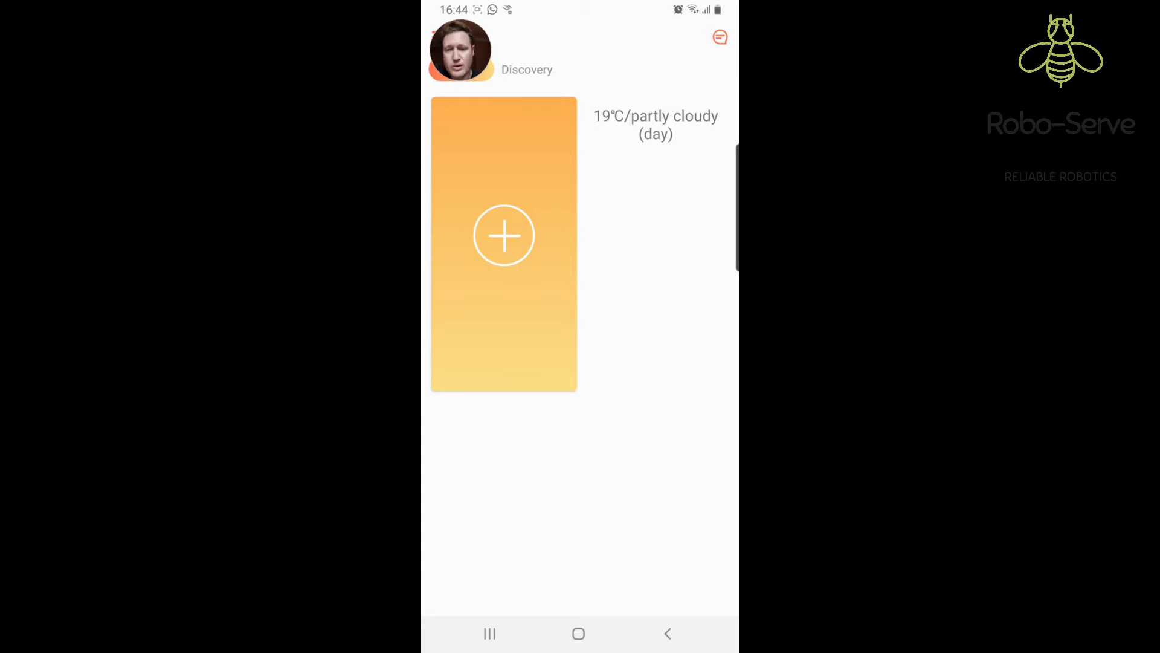
Add the xs-x6 robot by manual input using the TP-Link_497A Wi-Fi network and reach the reset instructions
left_click(504, 235)
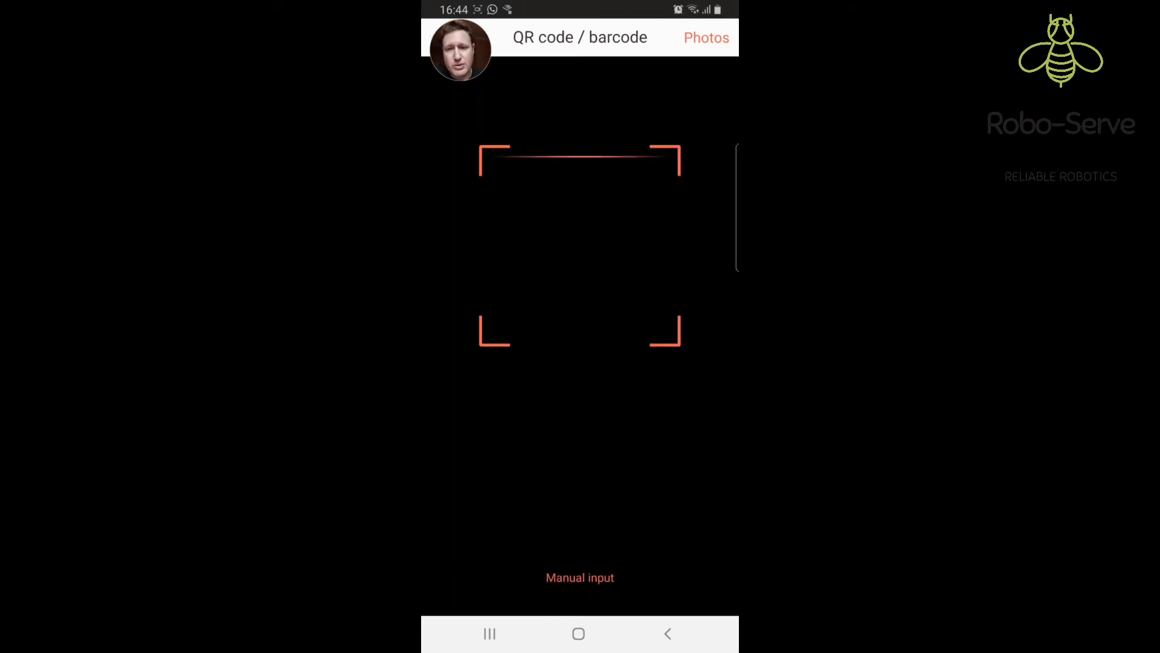
left_click(460, 49)
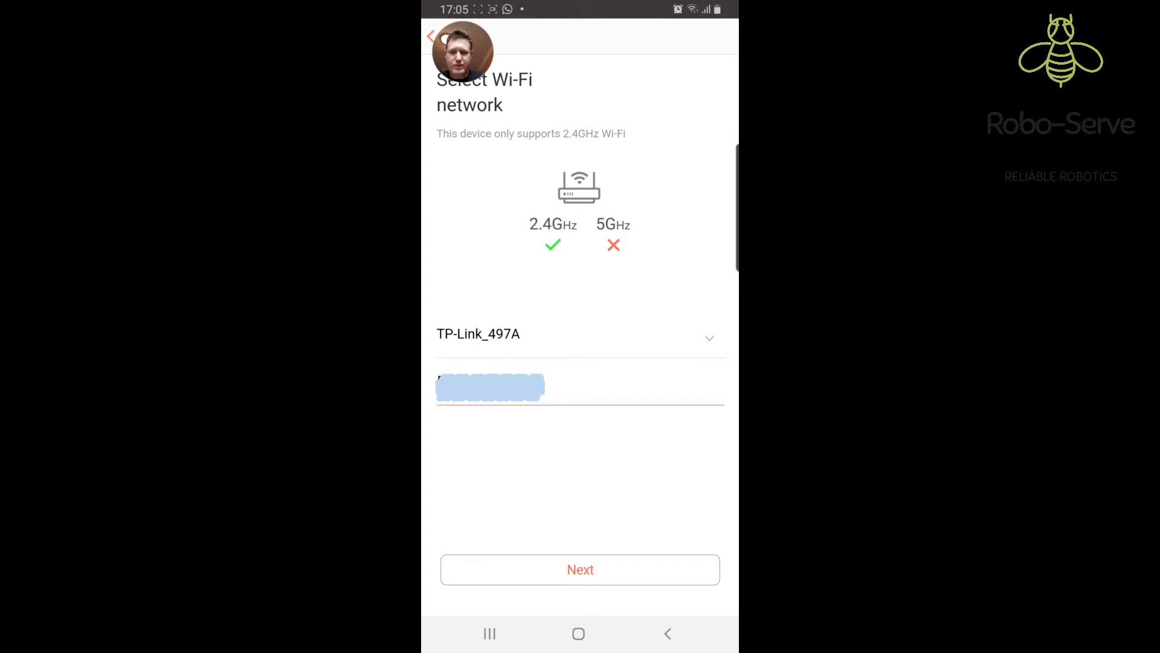
left_click(580, 570)
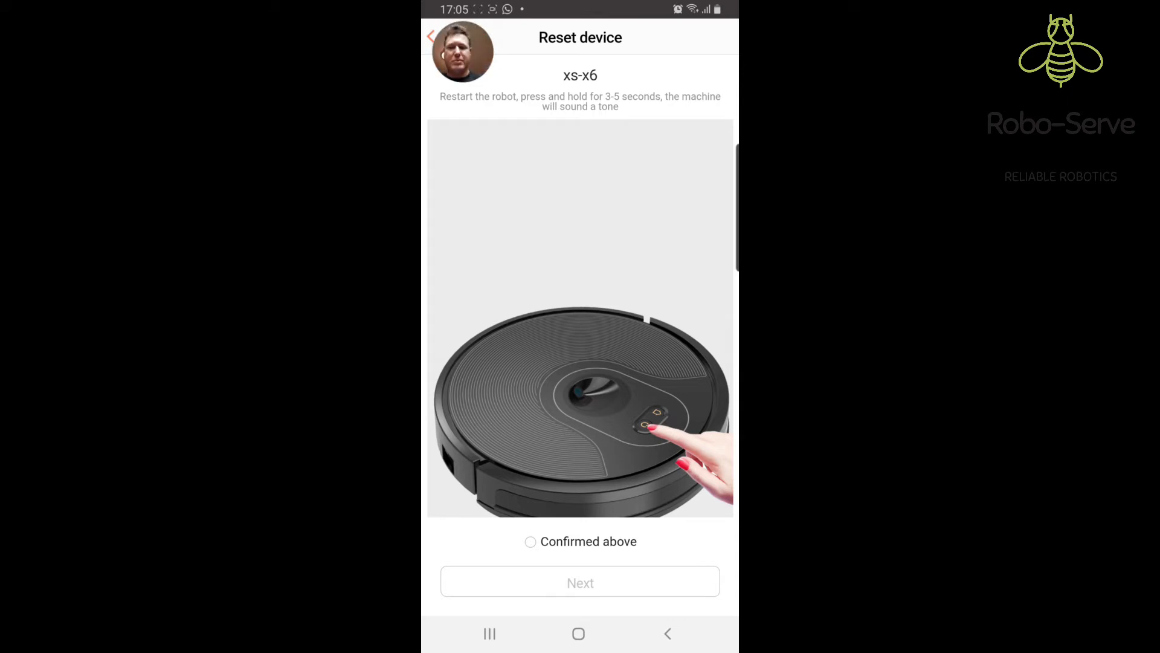
Confirm the robot reset and continue until the phone's Wi-Fi list with the ROBOT### network appears
left_click(529, 541)
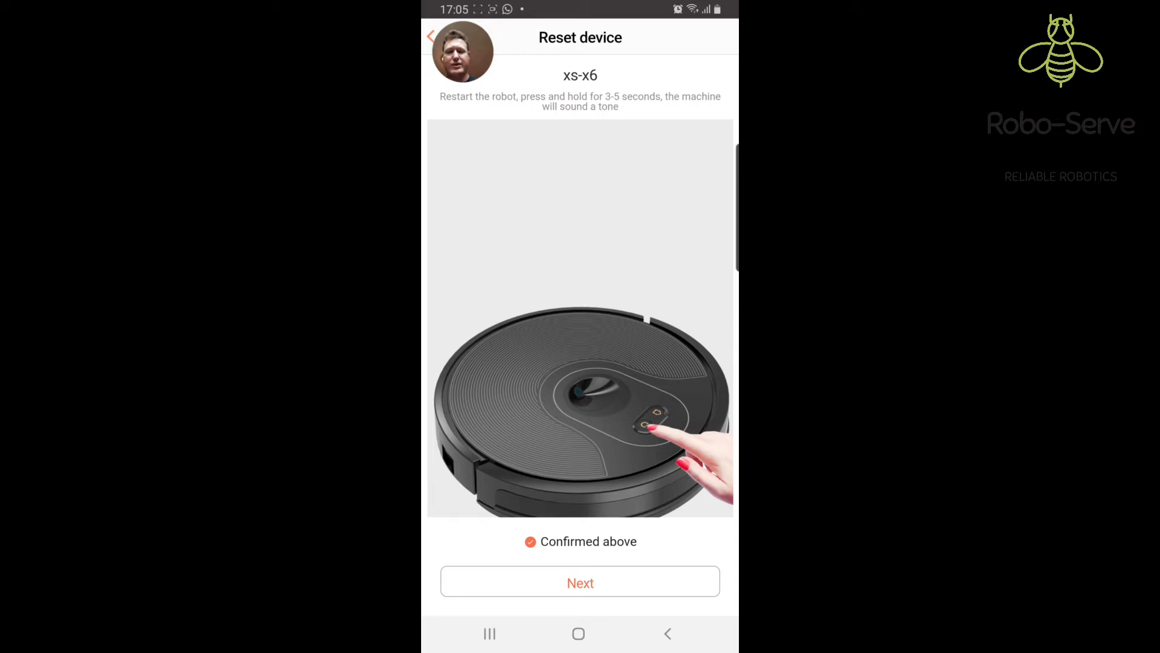
left_click(579, 581)
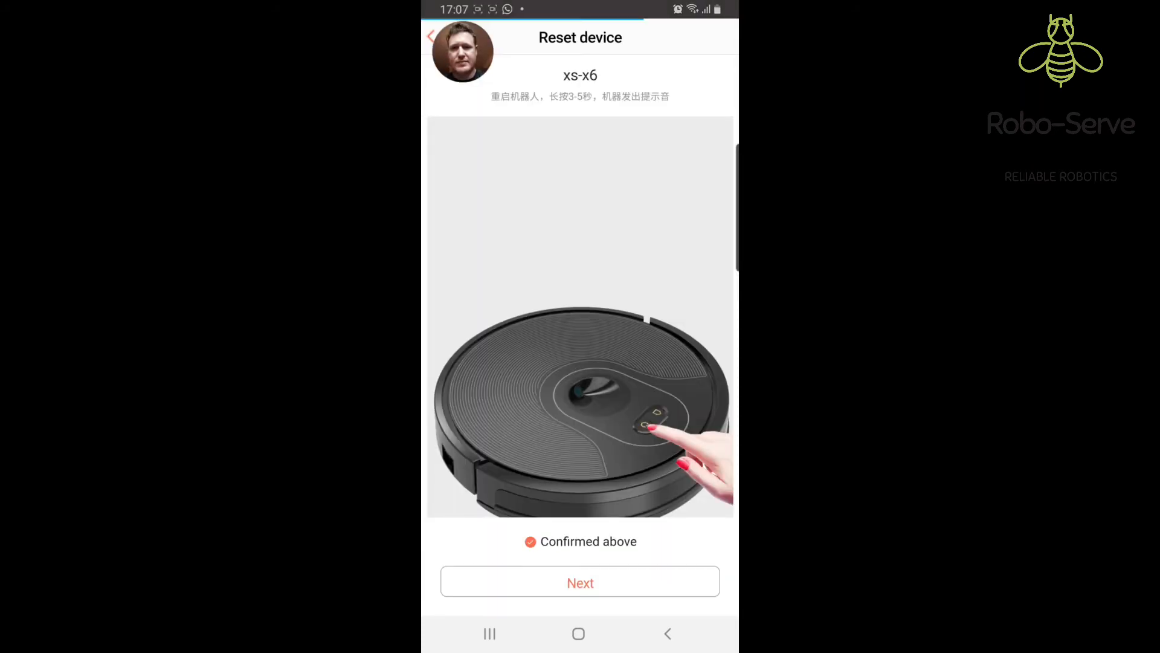
left_click(580, 583)
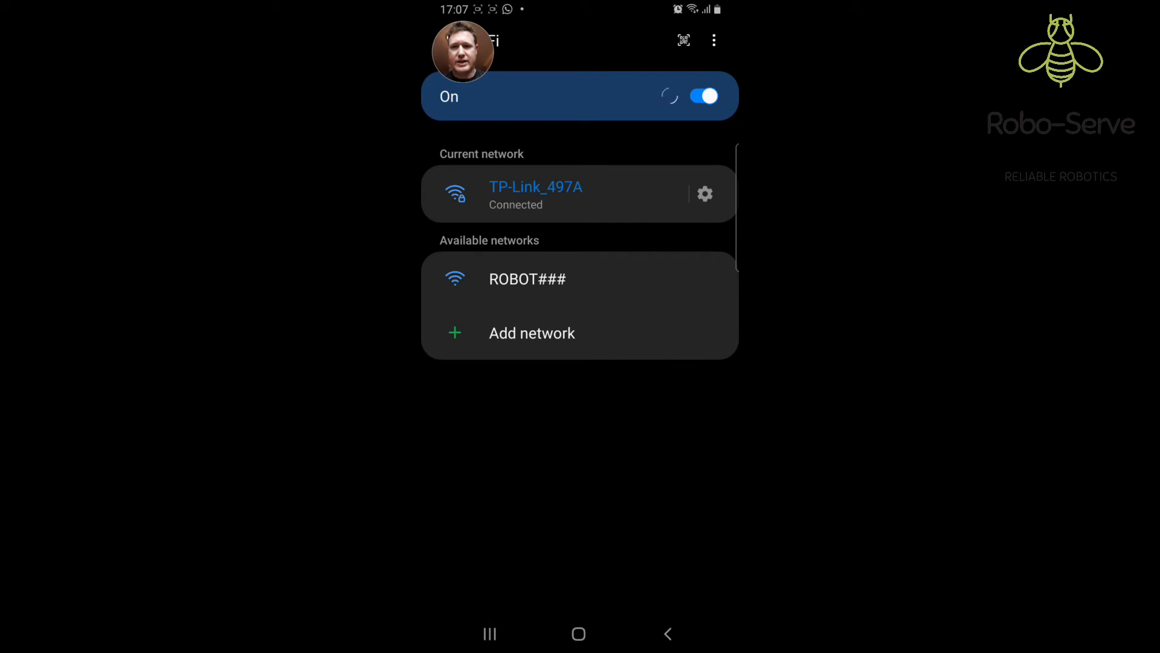
Join the ROBOT### hotspot in Android Settings and go back to WeBack's robot setup
left_click(528, 279)
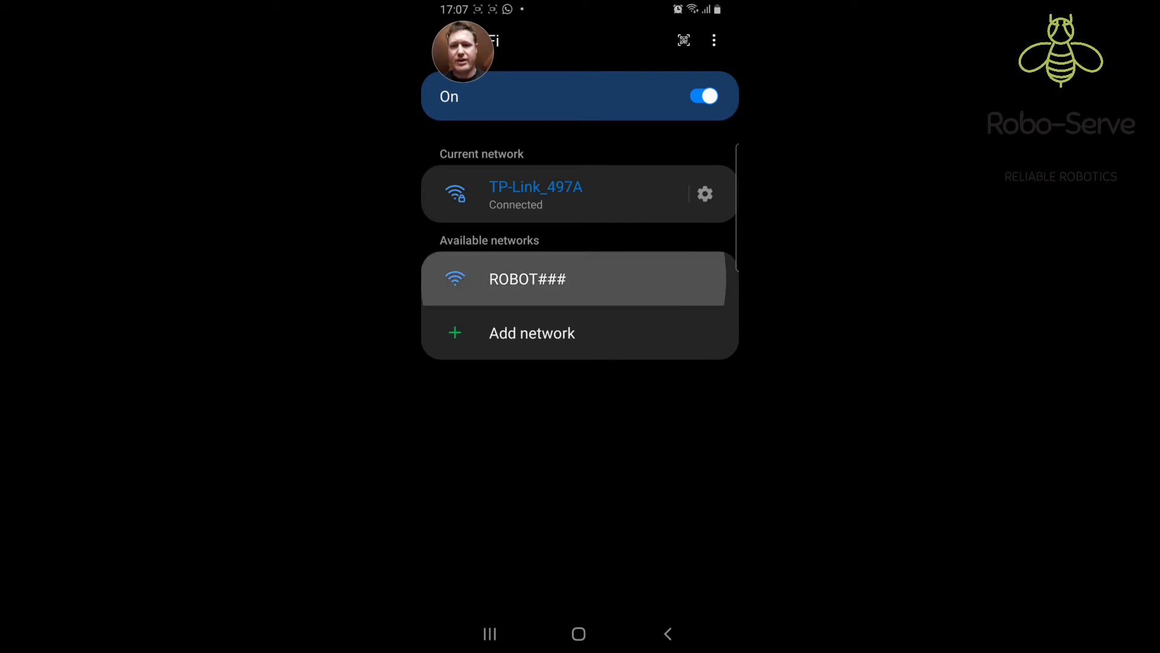
left_click(527, 279)
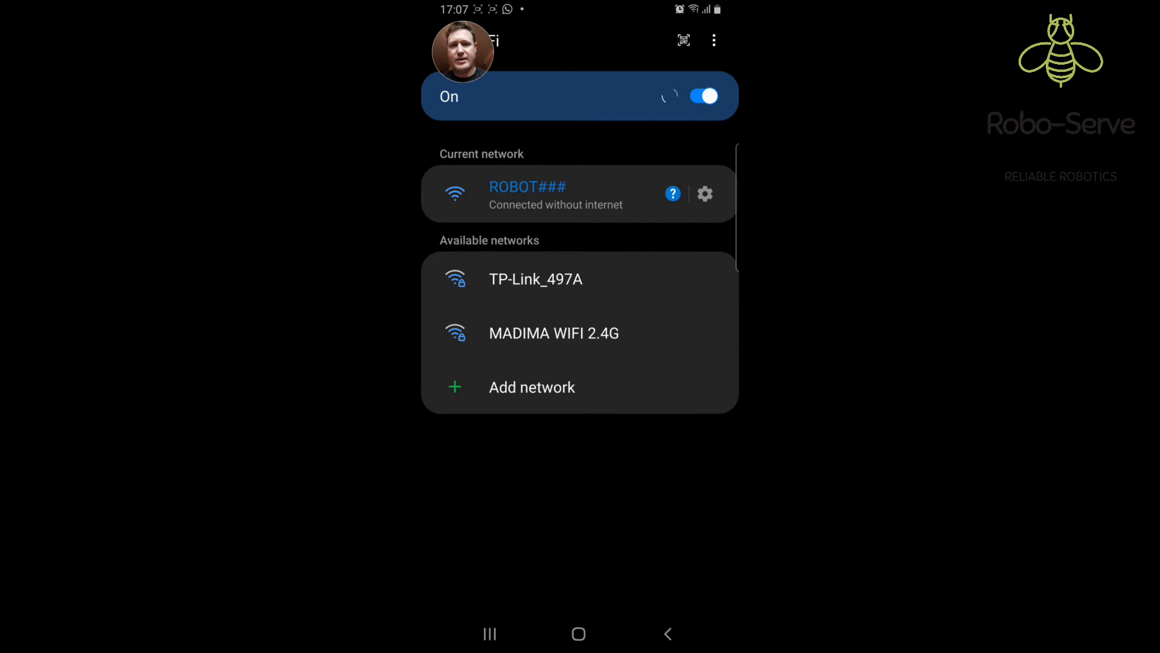
left_click(446, 41)
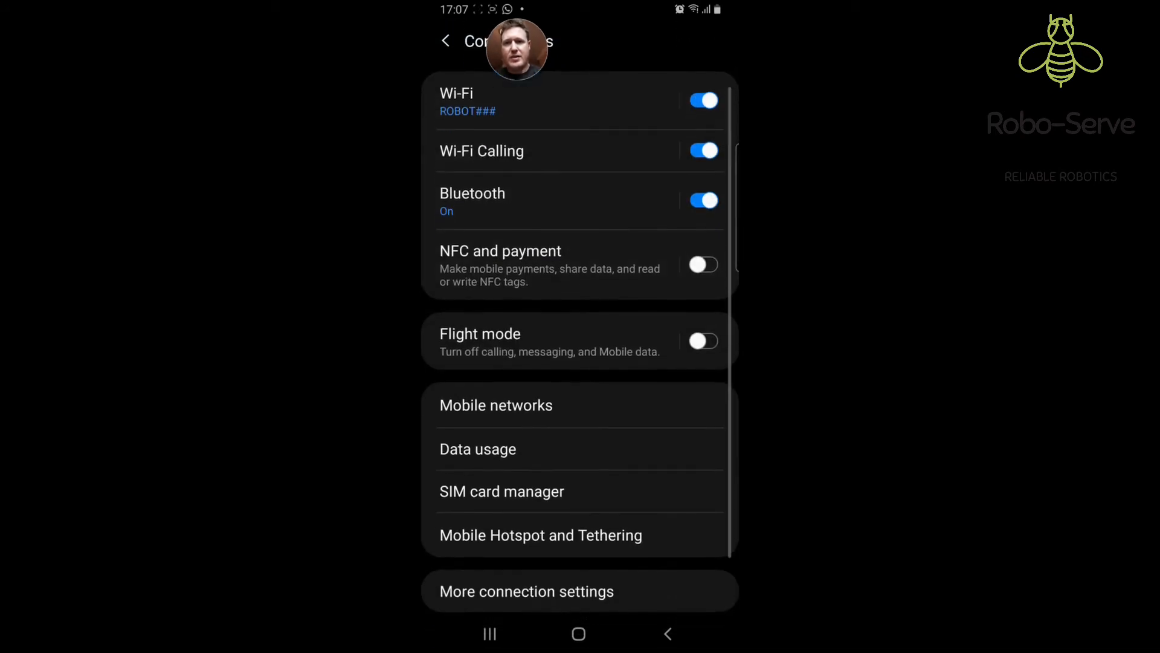
left_click(446, 41)
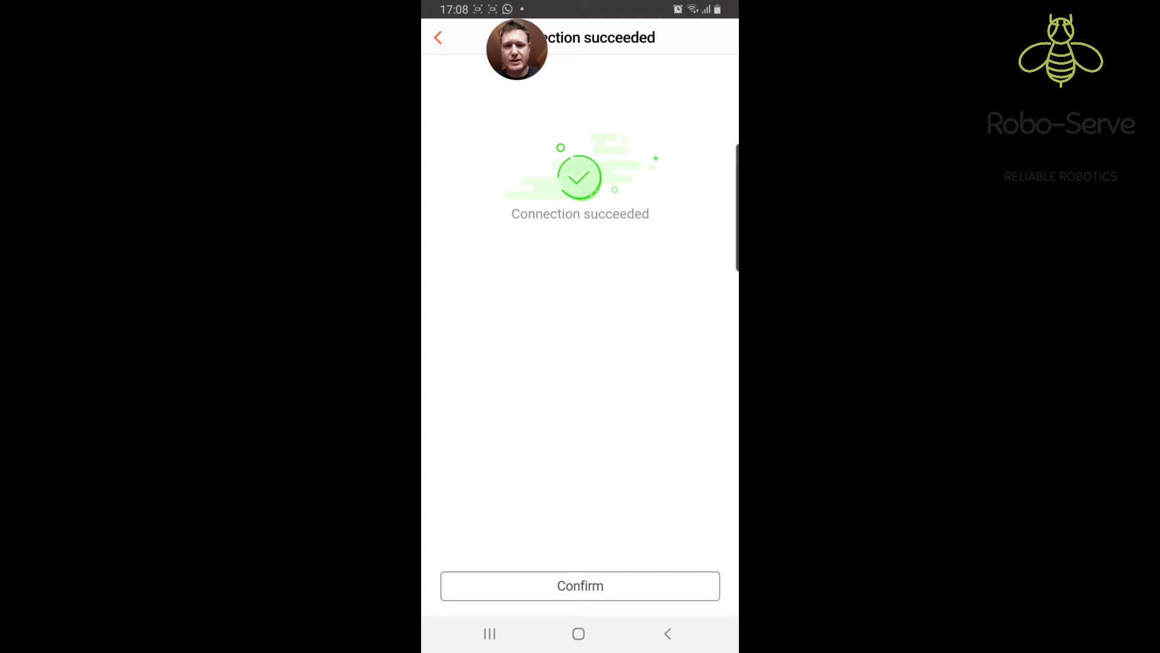
Confirm the successful connection to open the robot's Standby control screen
left_click(581, 585)
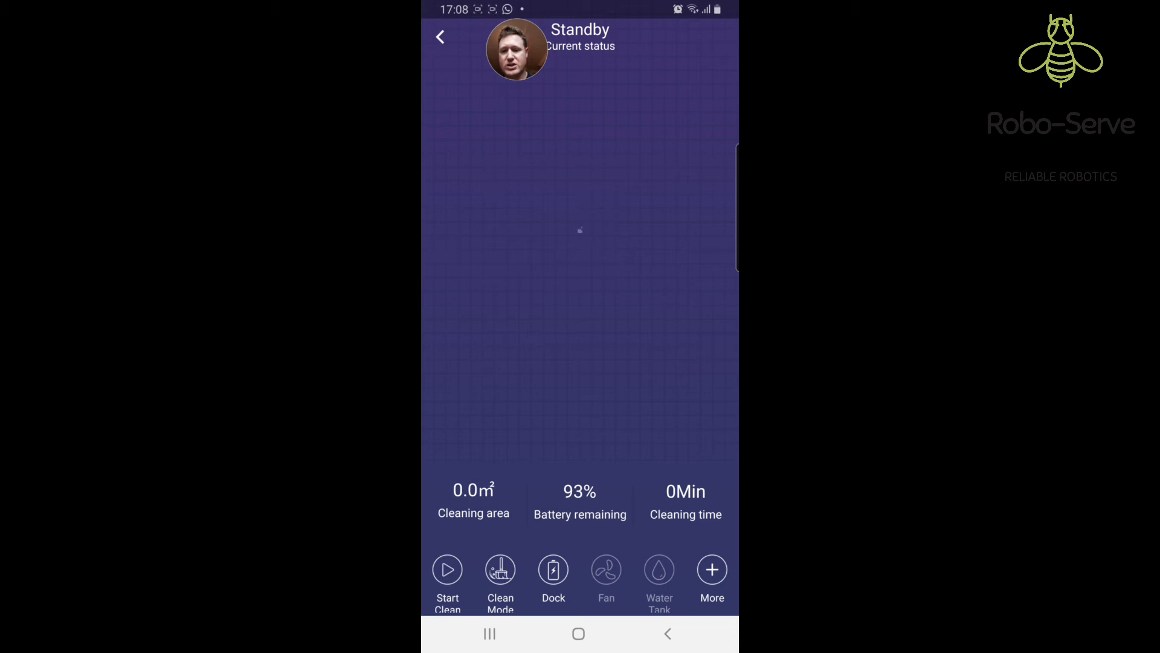
left_click(447, 569)
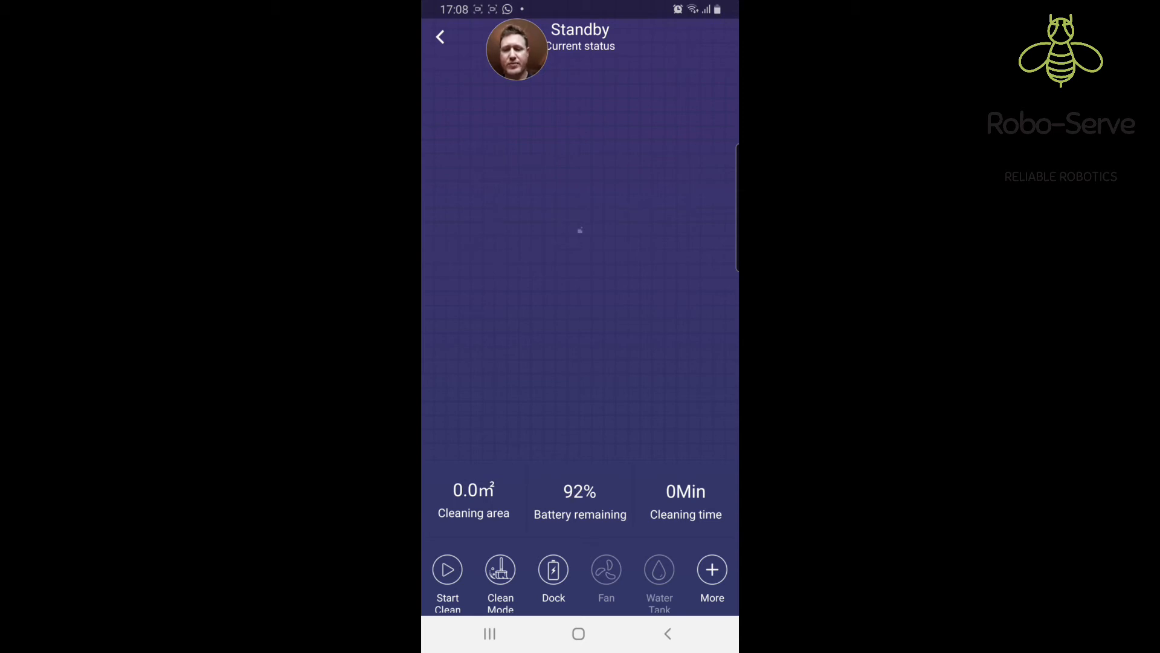
left_click(501, 578)
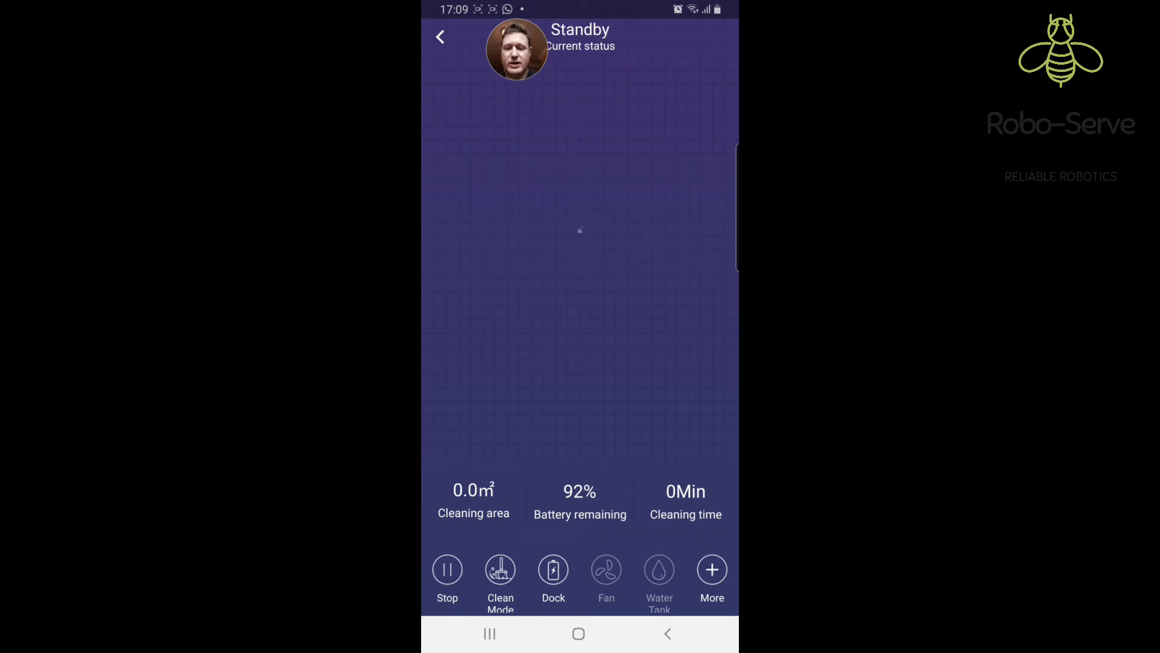
left_click(447, 569)
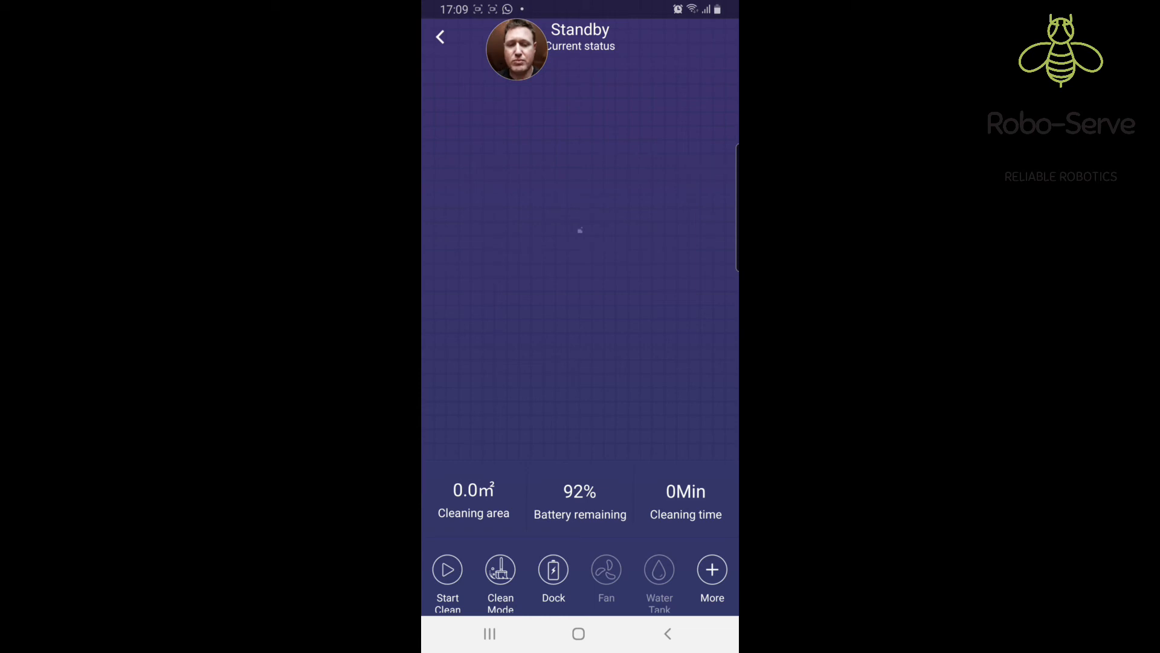
left_click(711, 570)
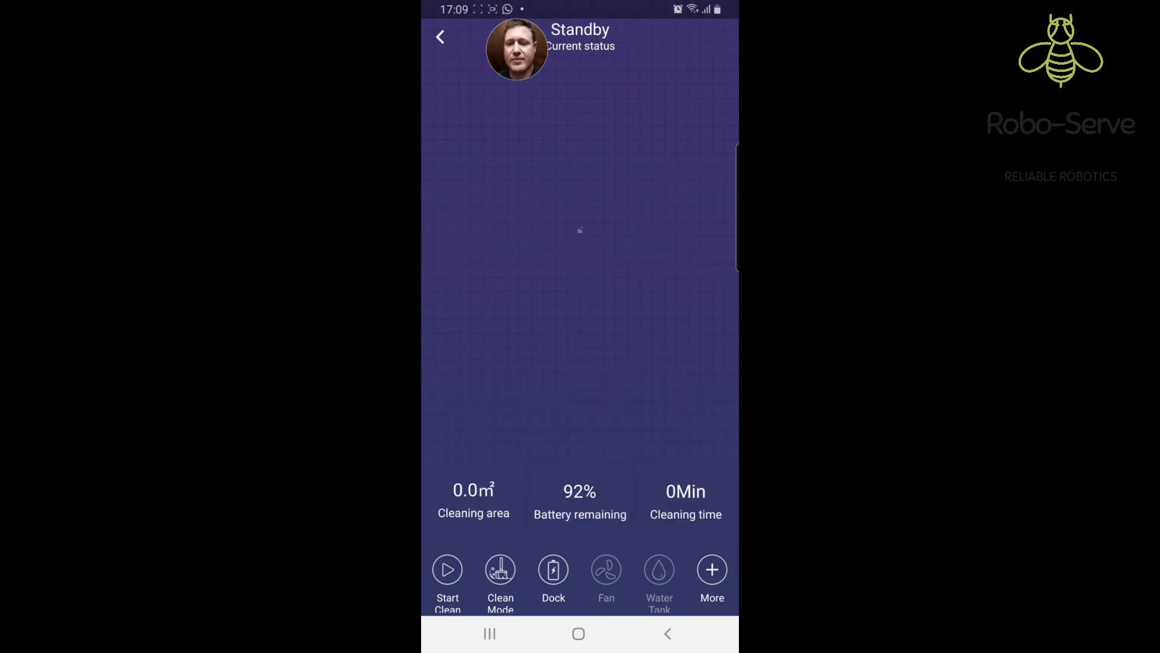
Try the manual Direction control from More, close the pad, then show the More functions list again
left_click(711, 577)
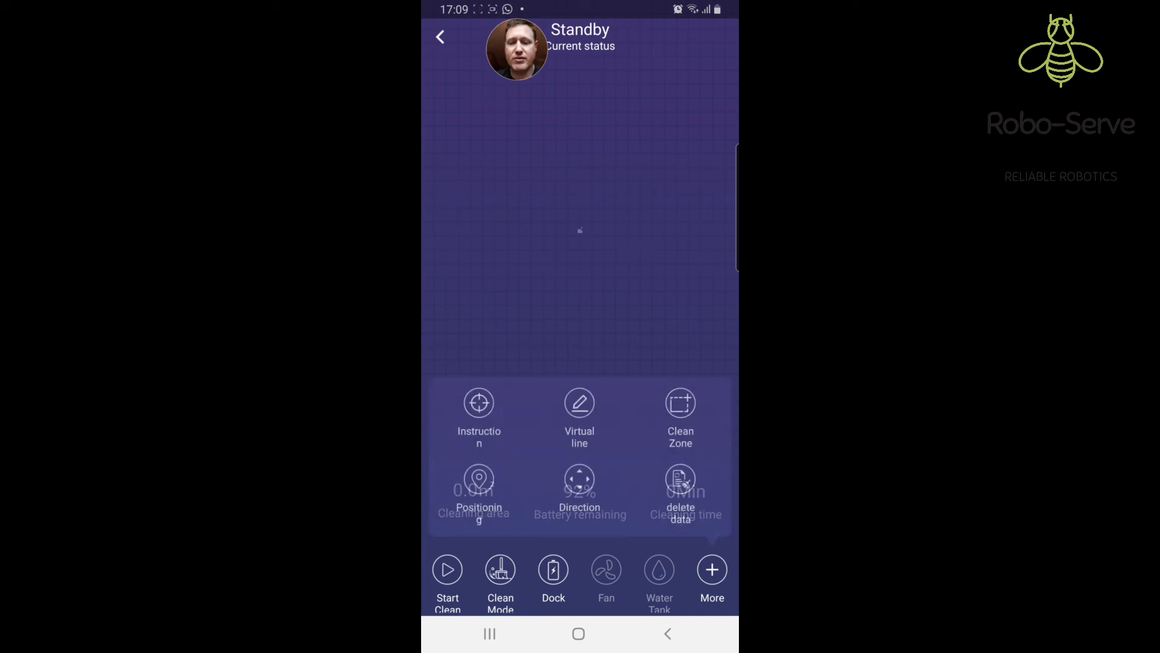
left_click(579, 477)
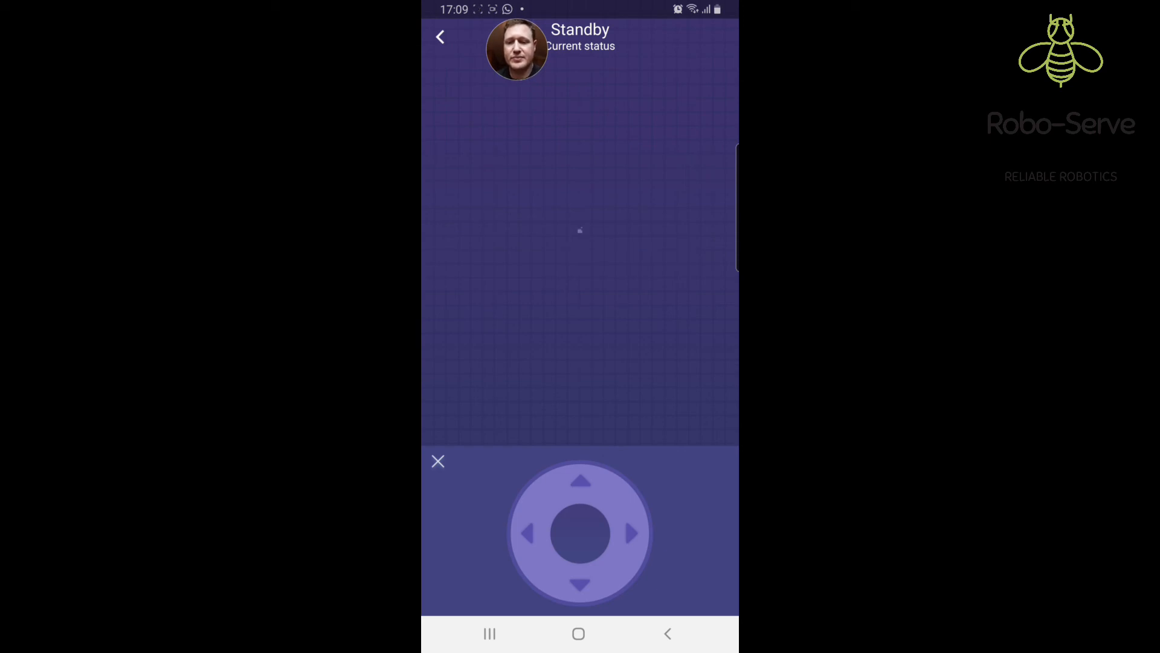
left_click(438, 460)
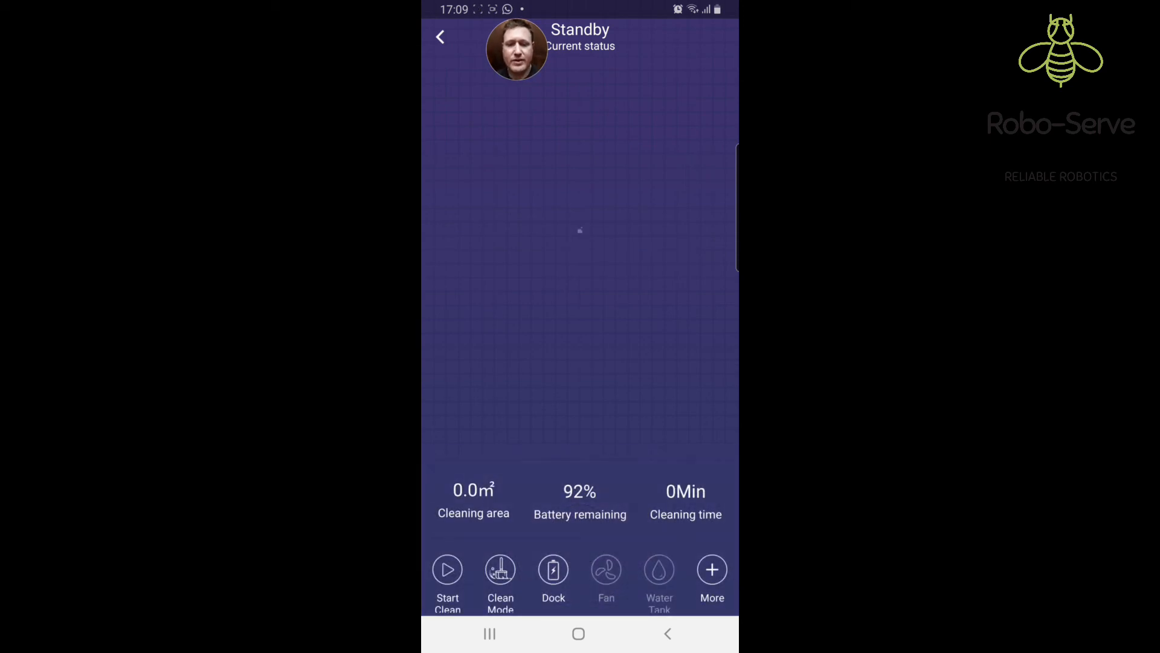
left_click(711, 570)
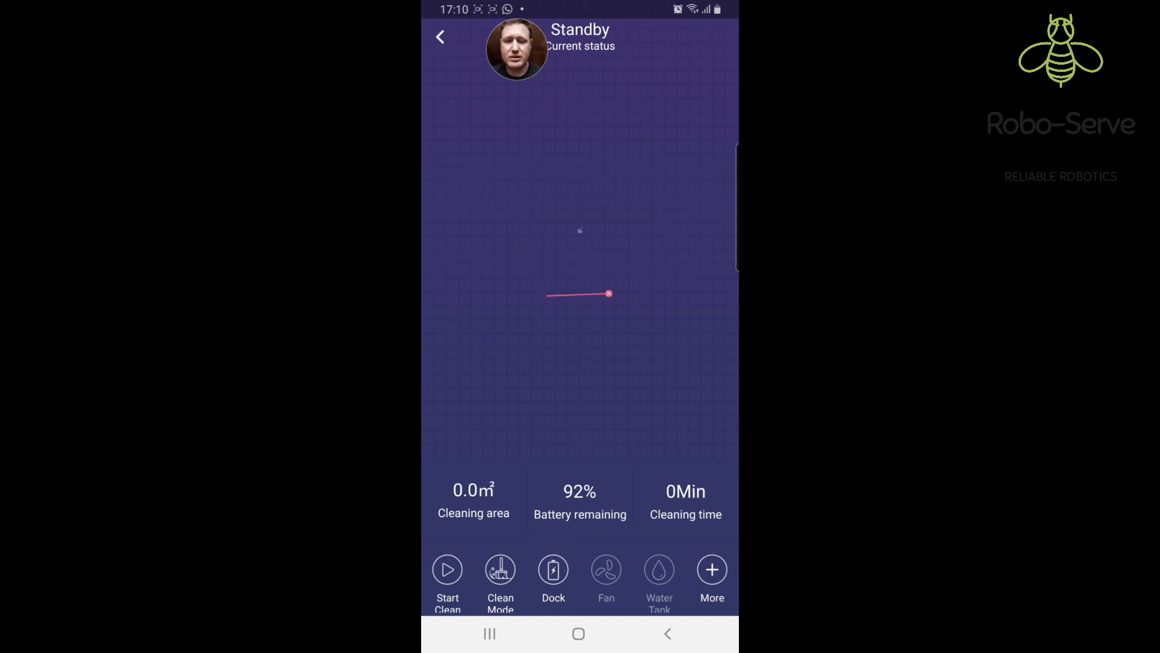
left_click(711, 569)
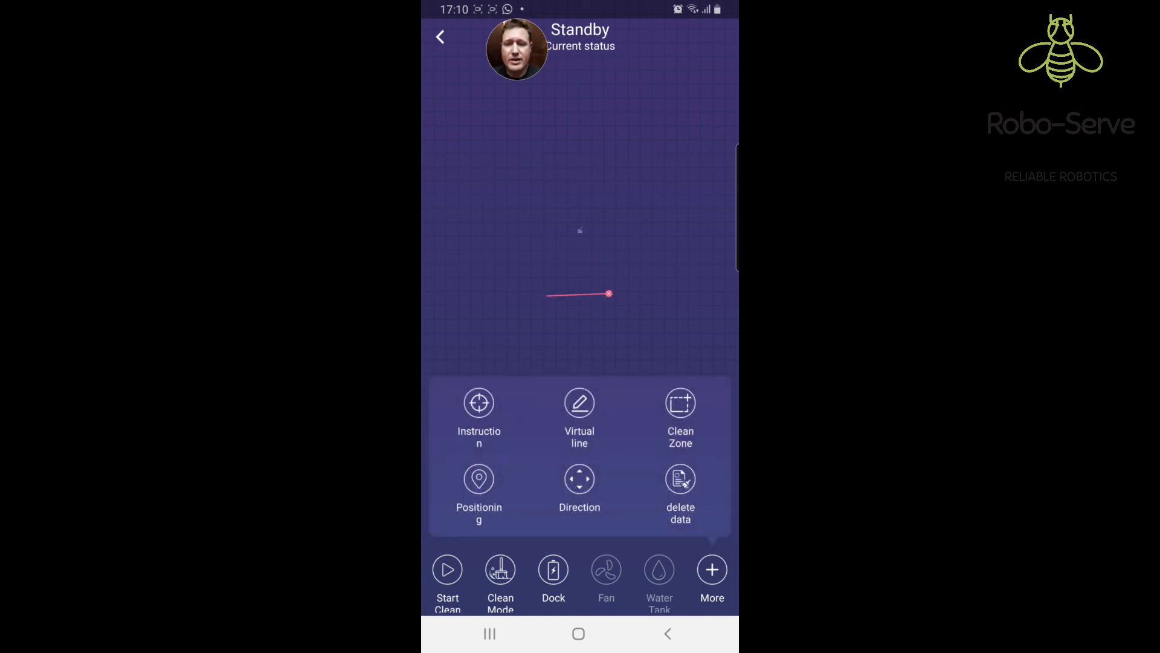